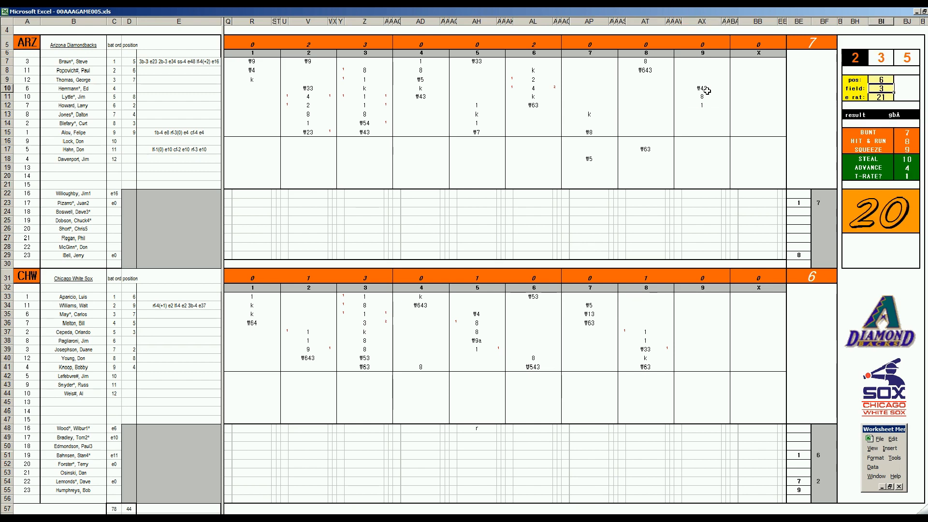
Step: Log the Diamondbacks batters' ninth-inning play codes, ending with W63 groundouts
{"action": "left_click", "coordinate": [702, 115]}
{"action": "type", "text": "f"}
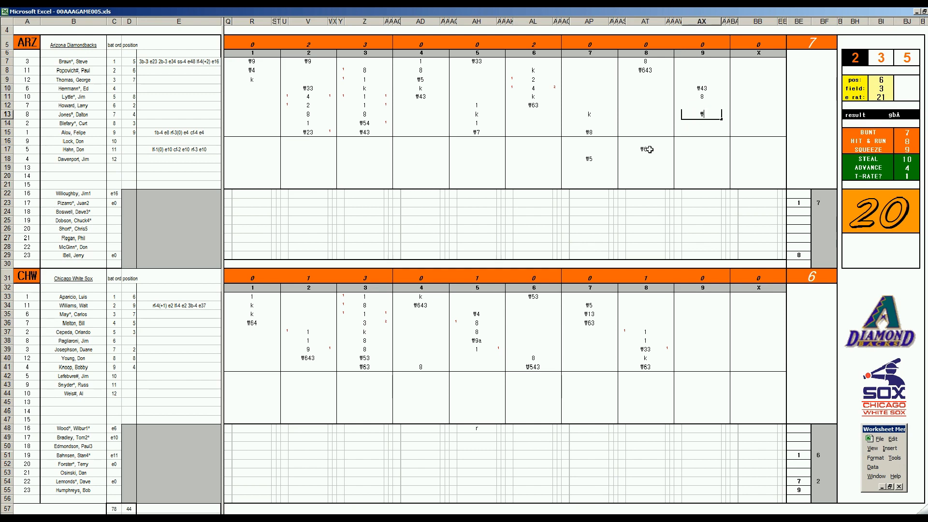
{"action": "type", "text": "W63"}
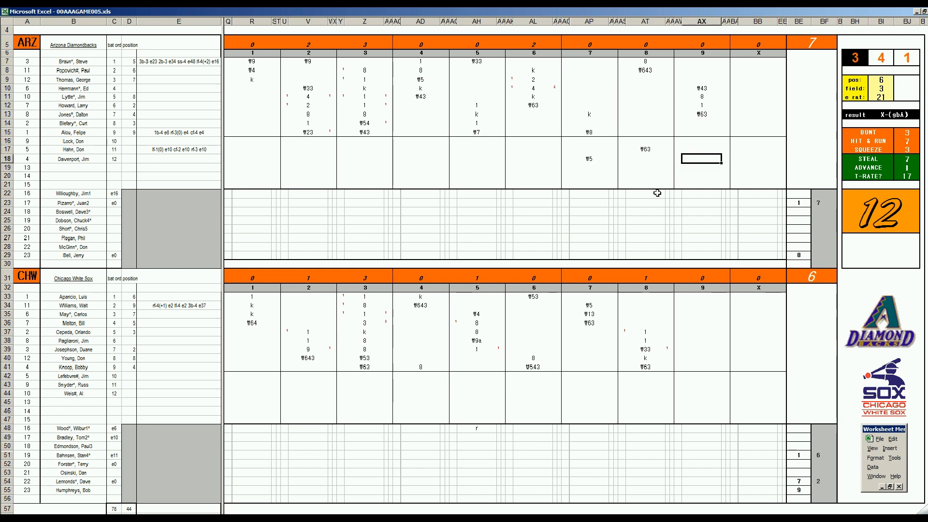
{"action": "type", "text": "W"}
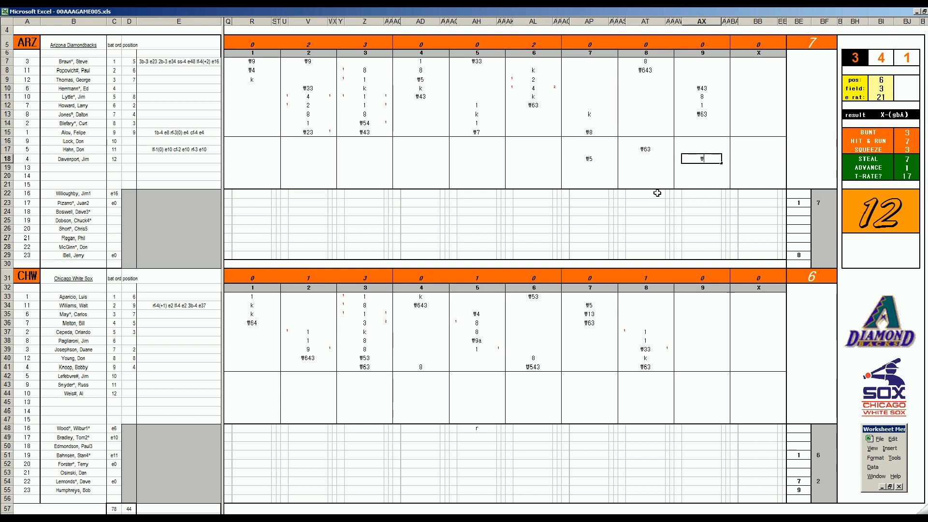
{"action": "type", "text": "W63"}
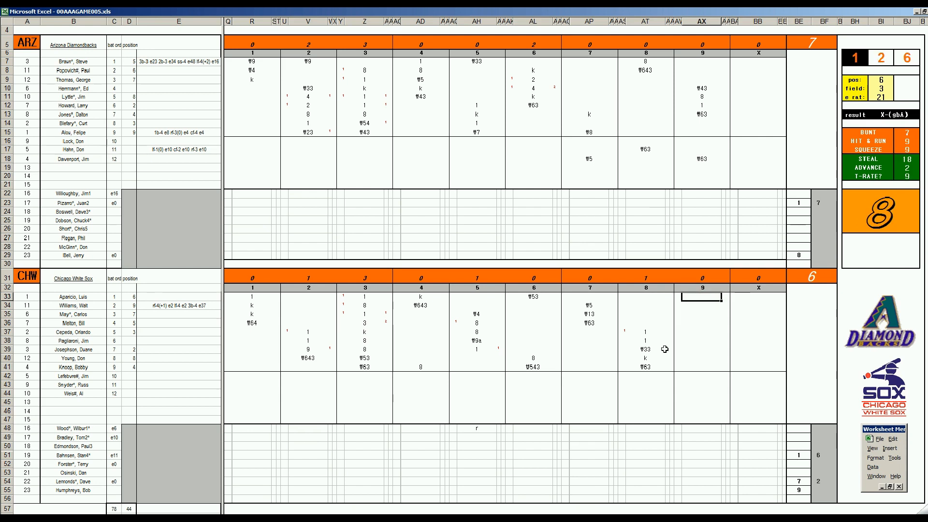
Step: Enter W63 and W53 for the White Sox ninth-inning batters
{"action": "type", "text": "W63"}
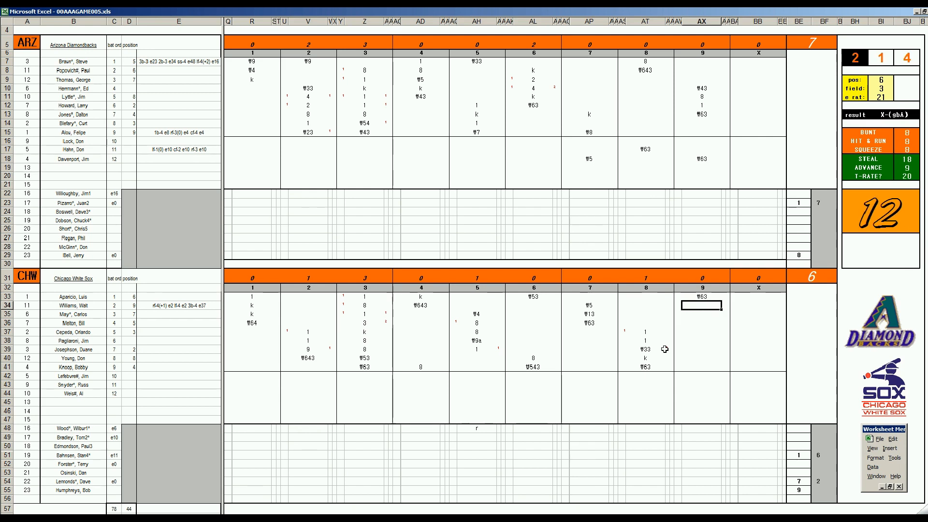
{"action": "type", "text": "W53"}
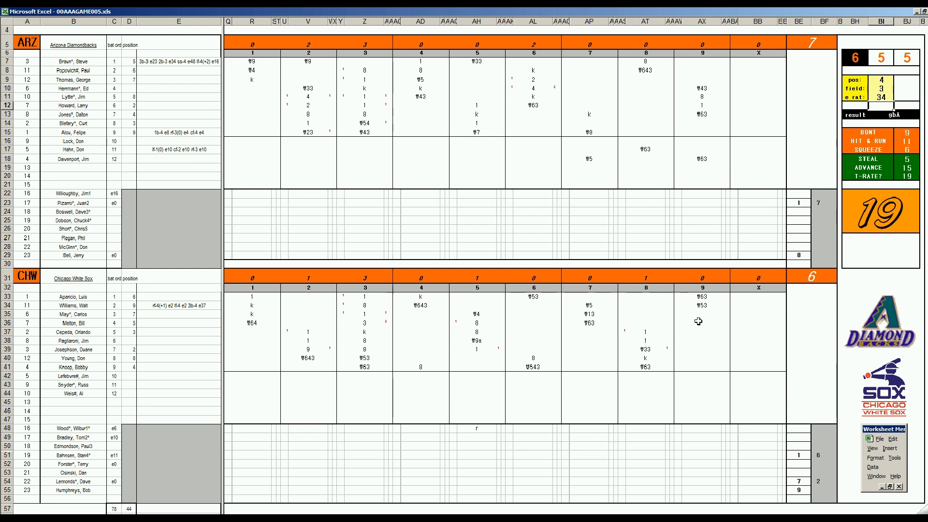
{"action": "left_click", "coordinate": [701, 314]}
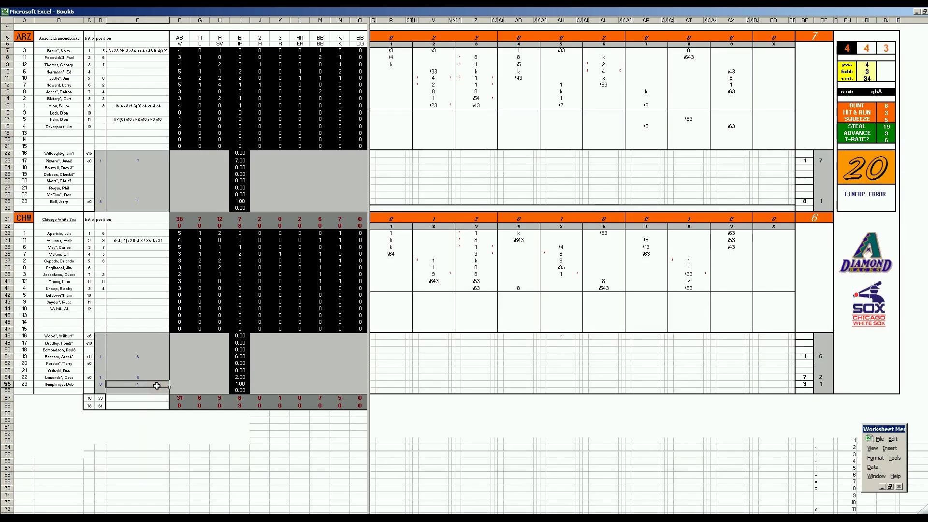
Step: Fill in the relievers' pitching stat lines in the Book6 box score
{"action": "left_click", "coordinate": [240, 384]}
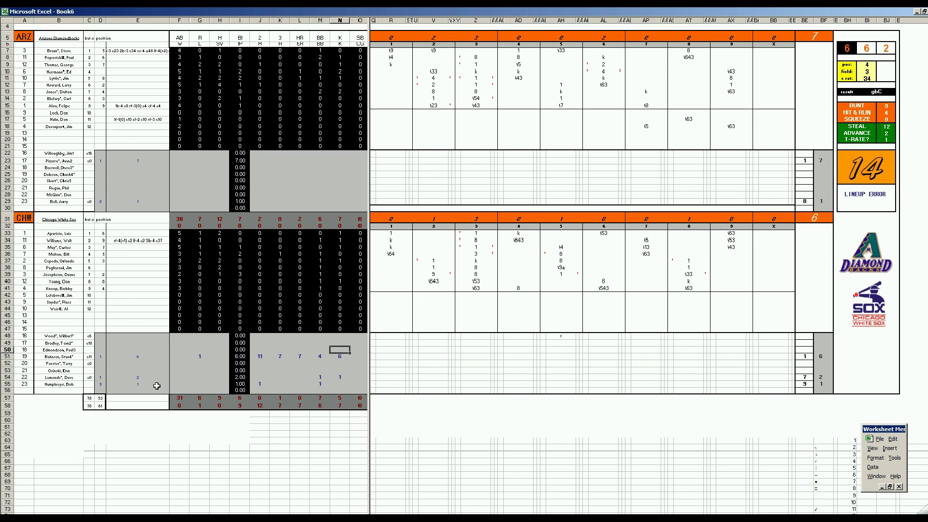
{"action": "left_click", "coordinate": [217, 202]}
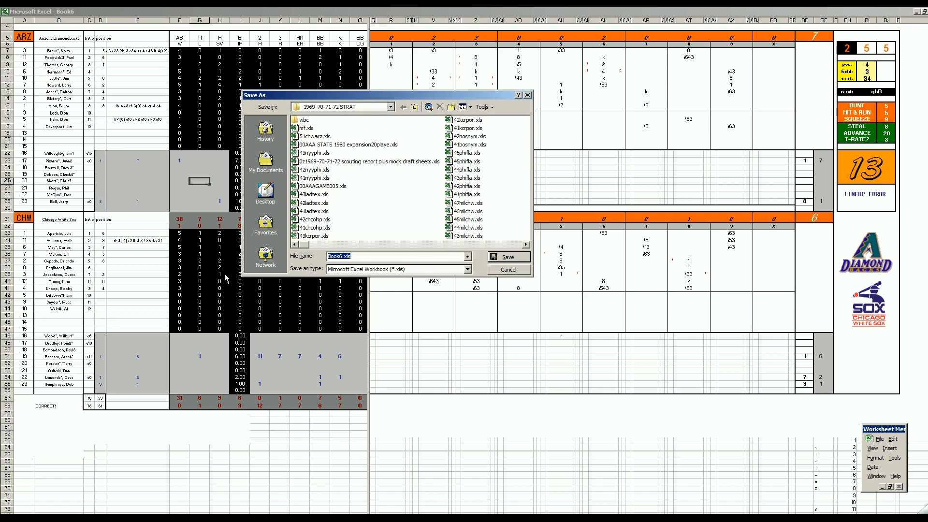
{"action": "left_click", "coordinate": [313, 136]}
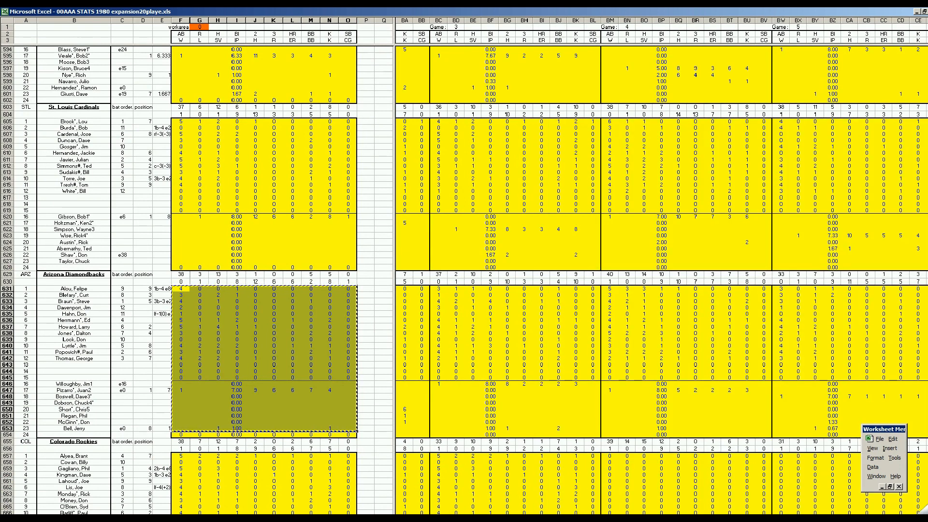
Step: Scroll right to a White Sox pitcher's totals, then down to the Cardinals and Diamondbacks blocks
{"action": "scroll", "scroll_direction": "right", "scroll_amount": 3}
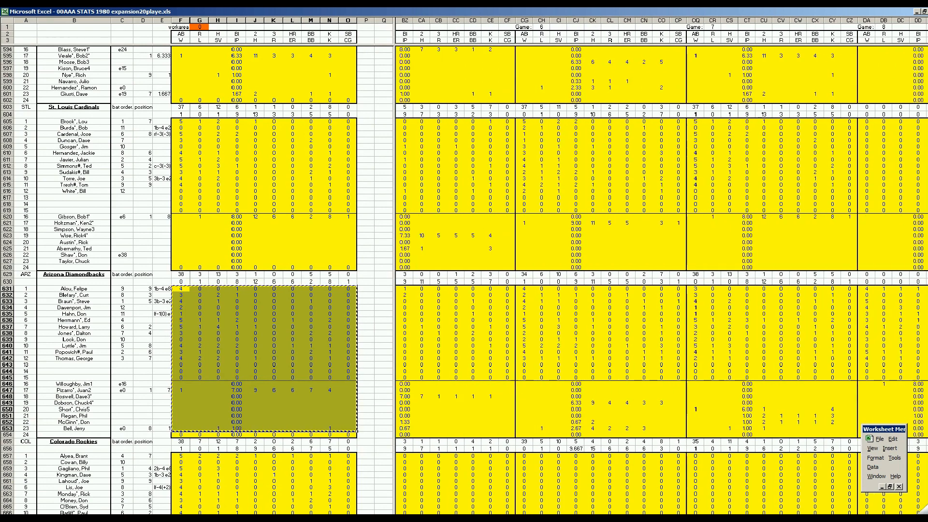
{"action": "scroll", "scroll_direction": "right", "scroll_amount": 3}
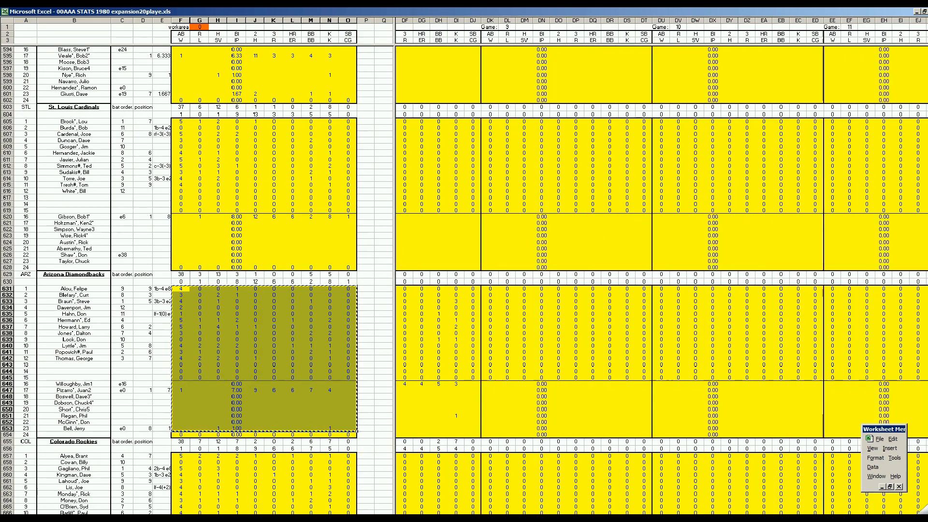
{"action": "scroll", "scroll_direction": "right", "scroll_amount": 3}
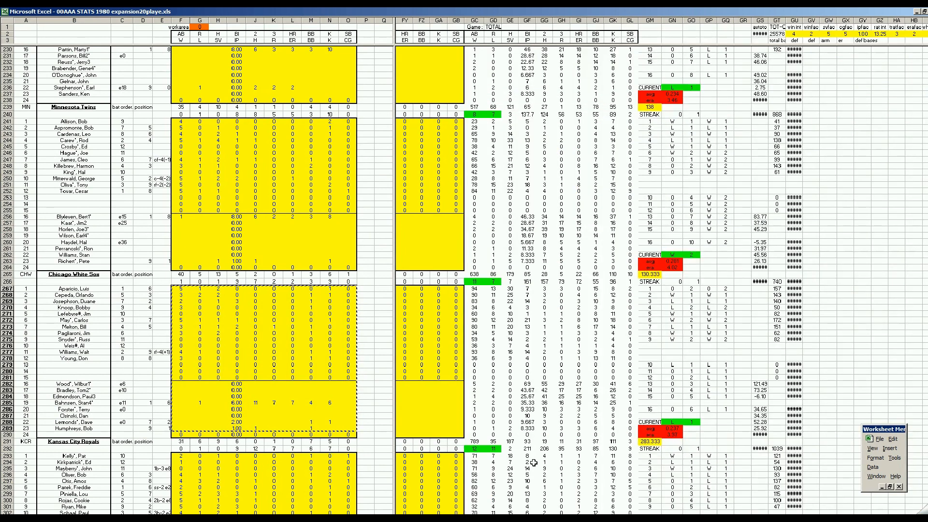
{"action": "left_click", "coordinate": [450, 421]}
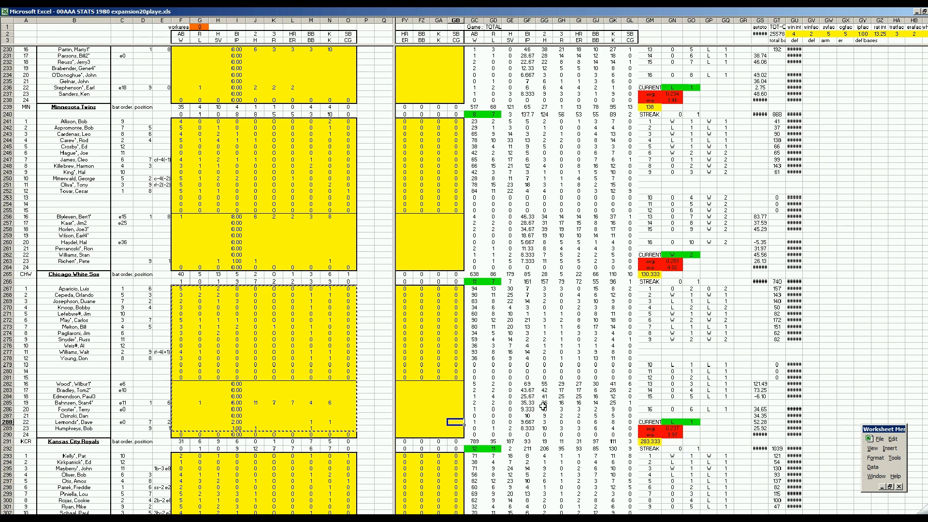
{"action": "scroll", "scroll_direction": "down", "scroll_amount": 3}
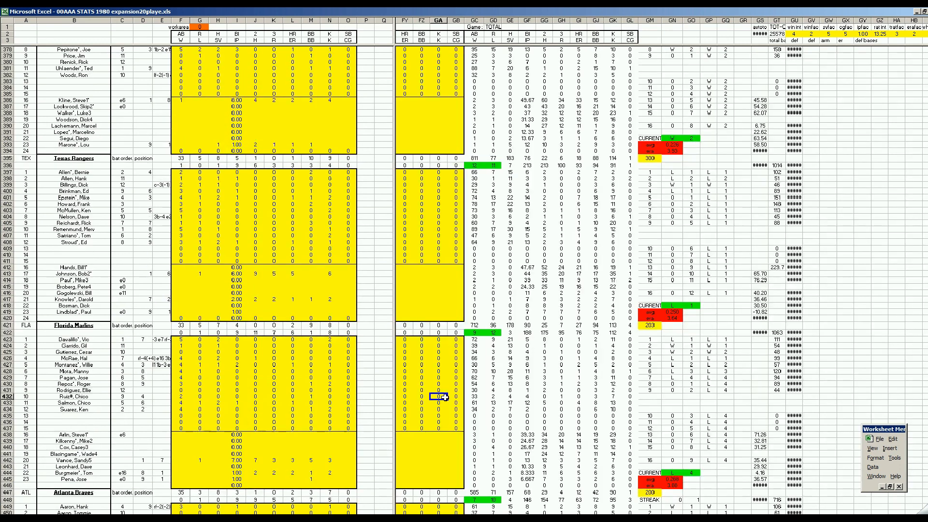
{"action": "scroll", "scroll_direction": "down", "scroll_amount": 3}
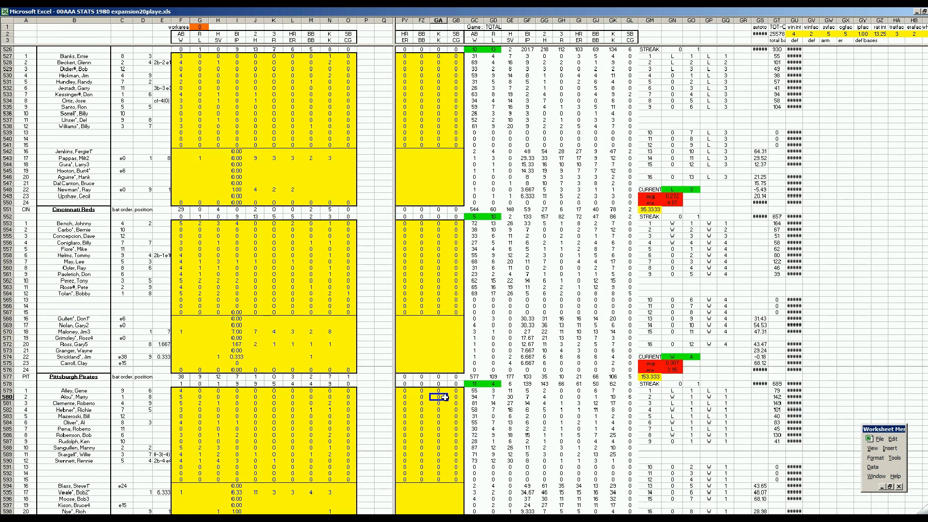
{"action": "scroll", "scroll_direction": "down", "scroll_amount": 3}
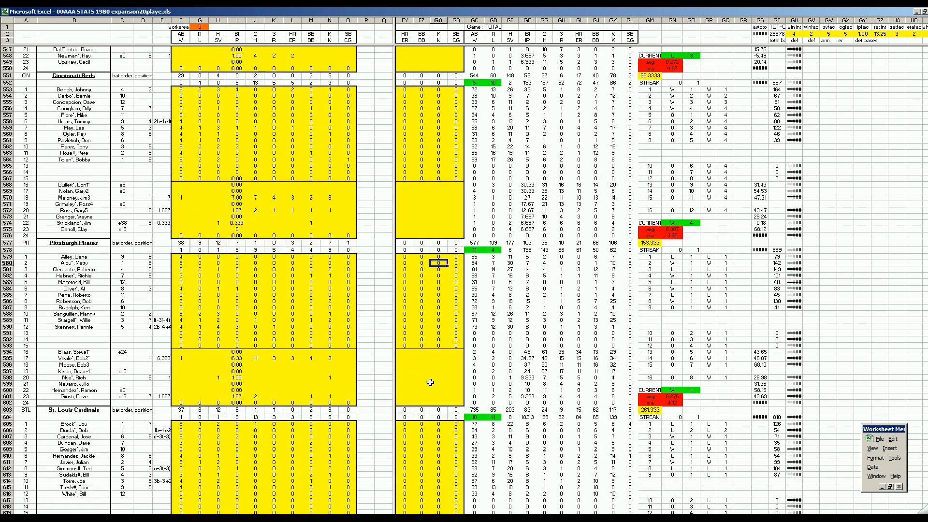
{"action": "scroll", "scroll_direction": "down", "scroll_amount": 3}
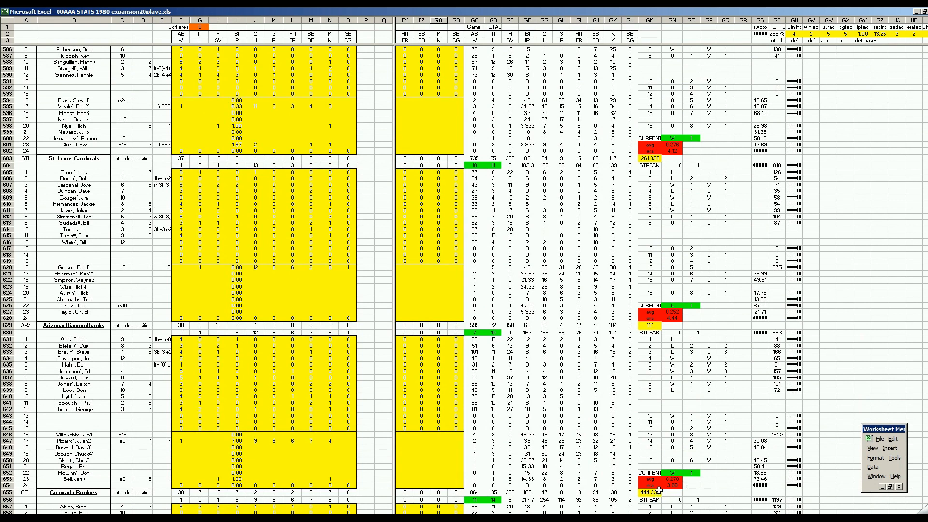
{"action": "mouse_move", "coordinate": [443, 490]}
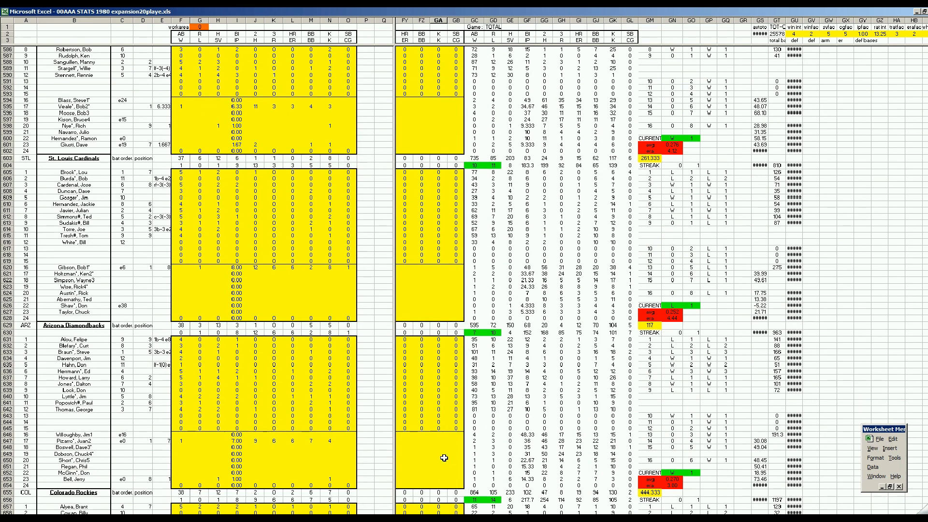
{"action": "scroll", "scroll_direction": "down", "scroll_amount": 3}
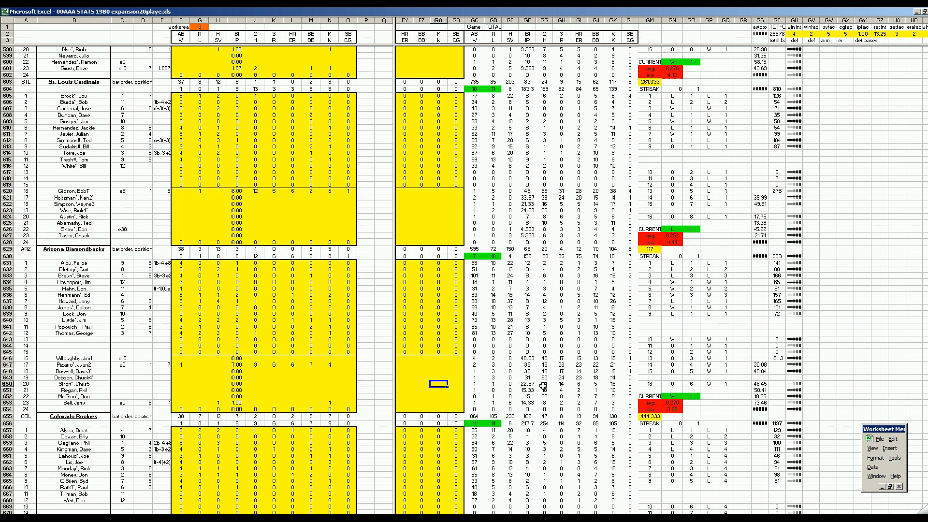
{"action": "mouse_move", "coordinate": [440, 395]}
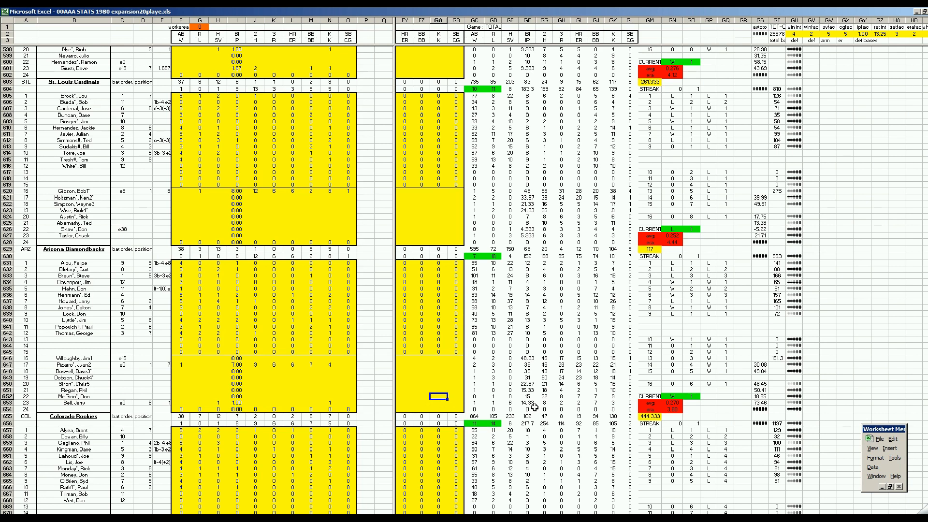
{"action": "mouse_move", "coordinate": [501, 403]}
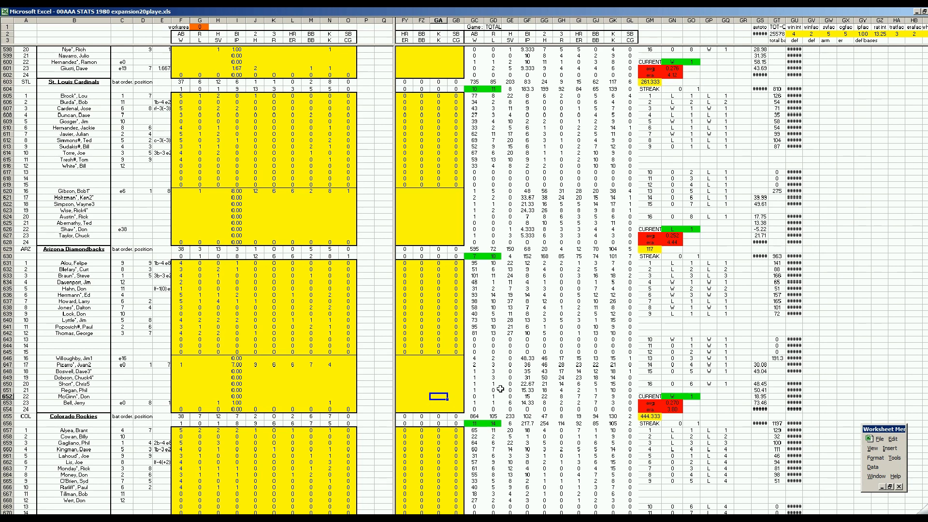
{"action": "mouse_move", "coordinate": [480, 329]}
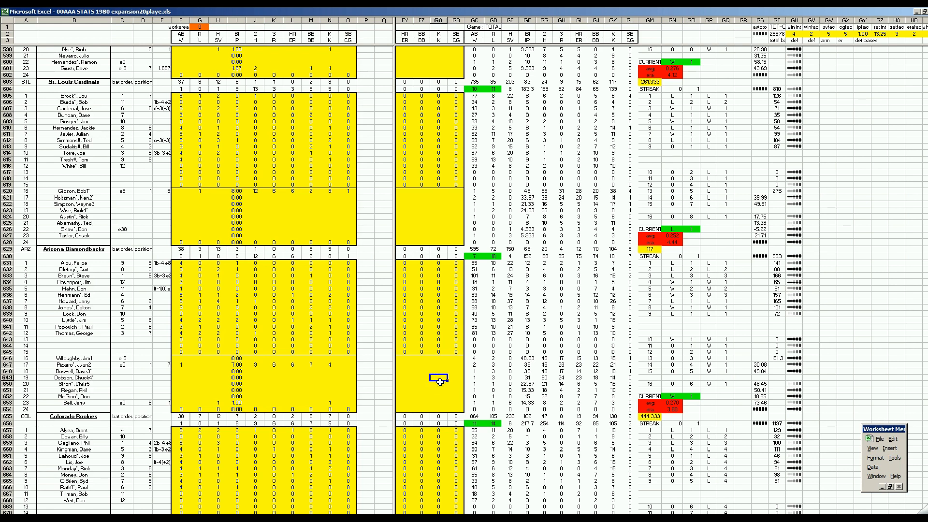
{"action": "scroll", "scroll_direction": "down", "scroll_amount": 3}
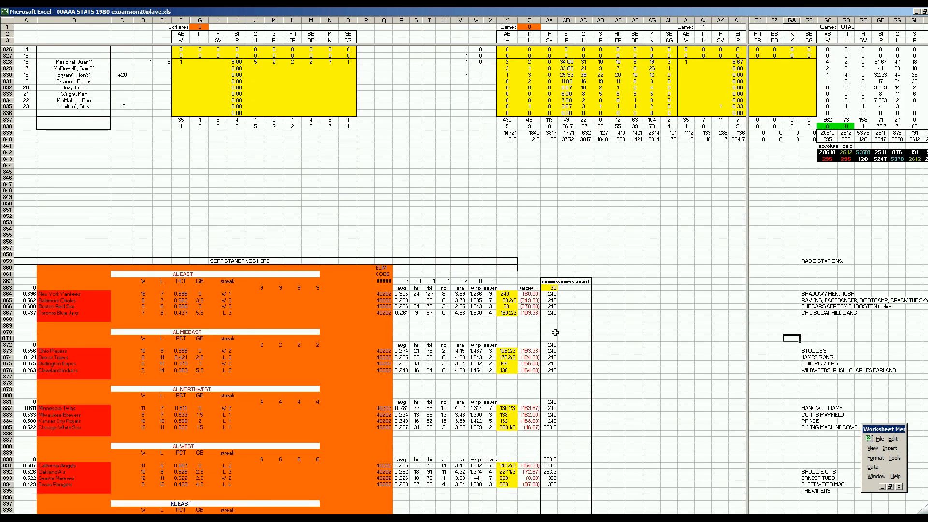
Step: Scroll past the rosters to the 'SORT STANDINGS HERE' AL and NL division tables
{"action": "scroll", "scroll_direction": "down", "scroll_amount": 3}
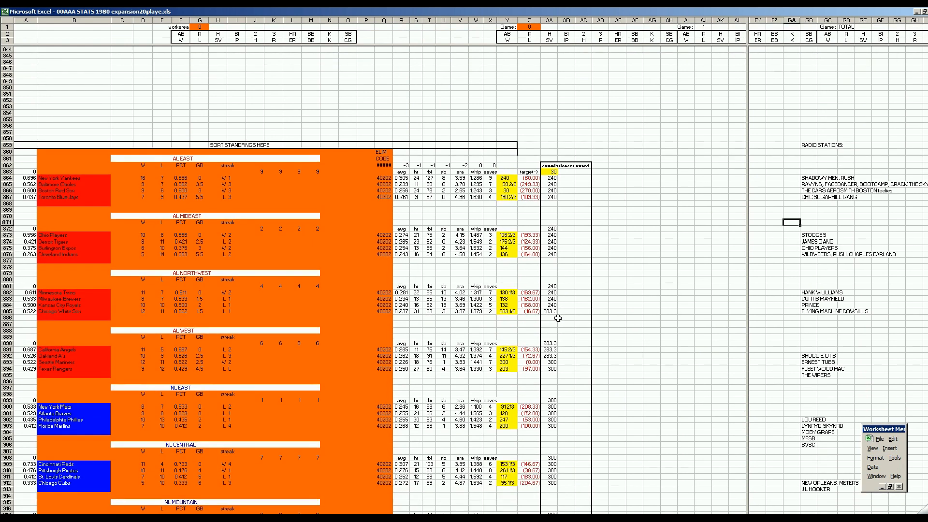
{"action": "scroll", "scroll_direction": "down", "scroll_amount": 3}
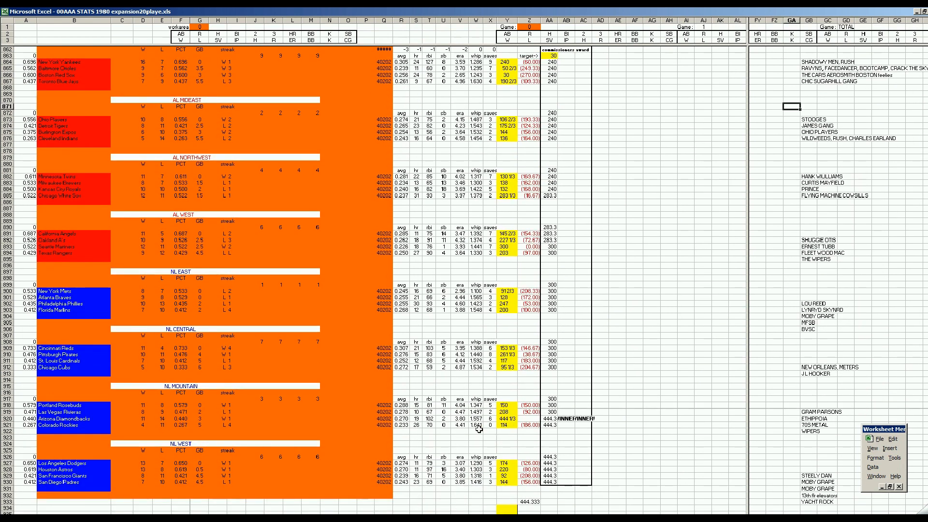
{"action": "mouse_move", "coordinate": [556, 438]}
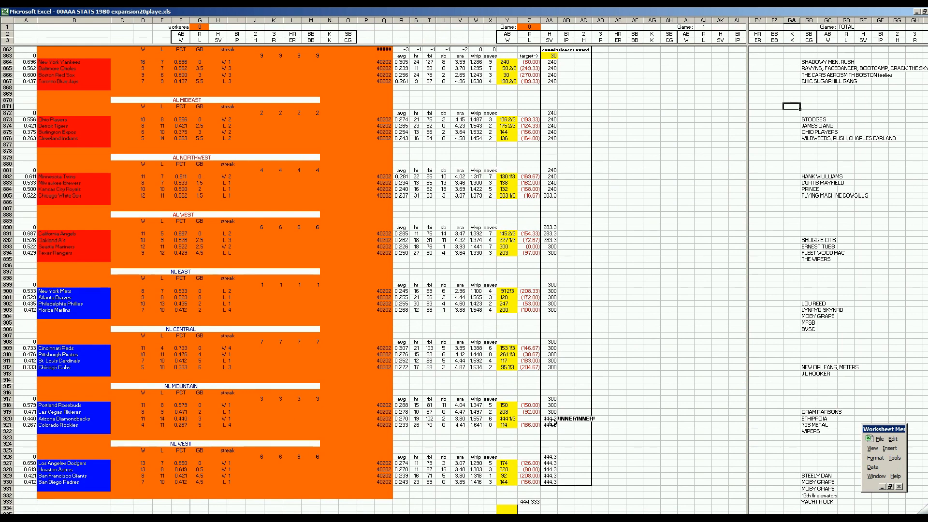
{"action": "mouse_move", "coordinate": [508, 248]}
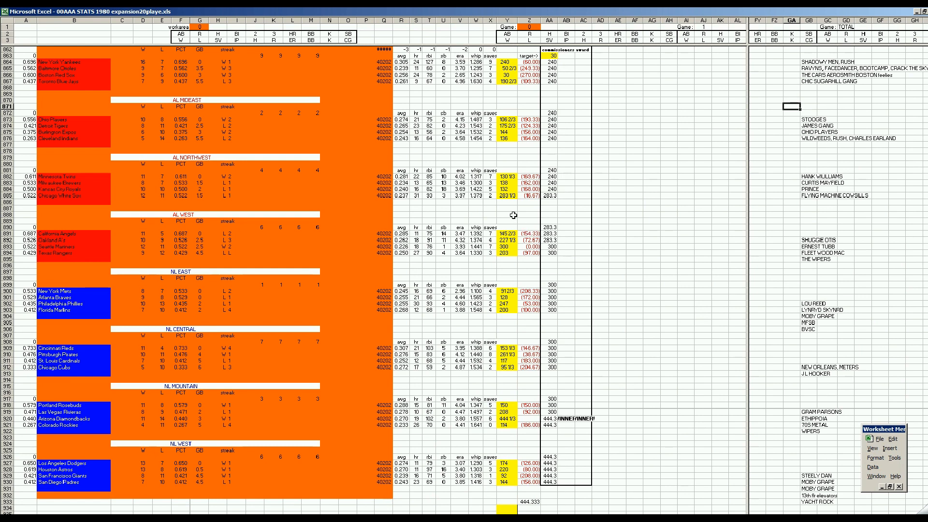
{"action": "mouse_move", "coordinate": [549, 200]}
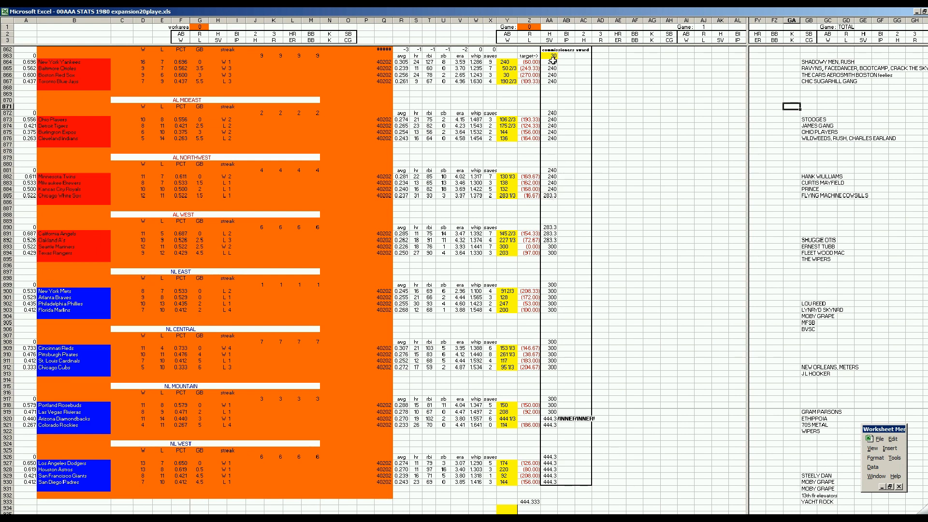
{"action": "mouse_move", "coordinate": [560, 441]}
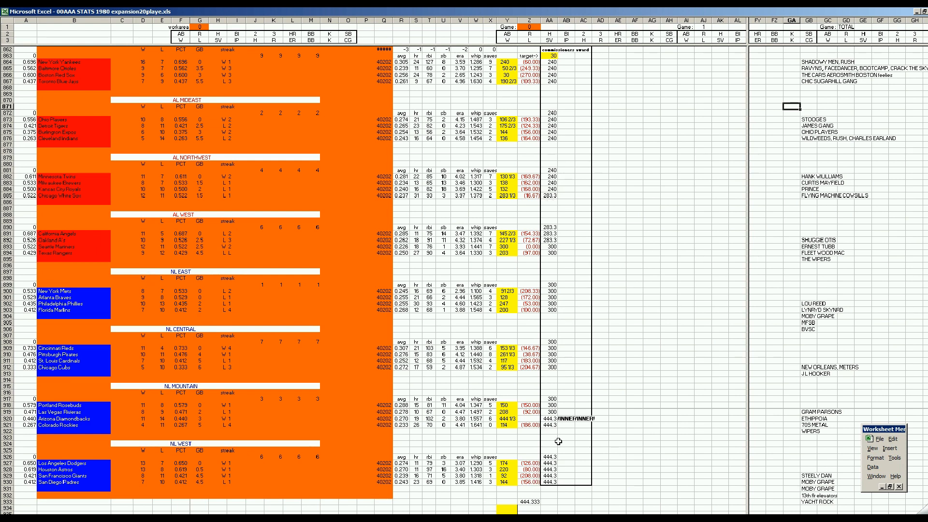
{"action": "mouse_move", "coordinate": [510, 364]}
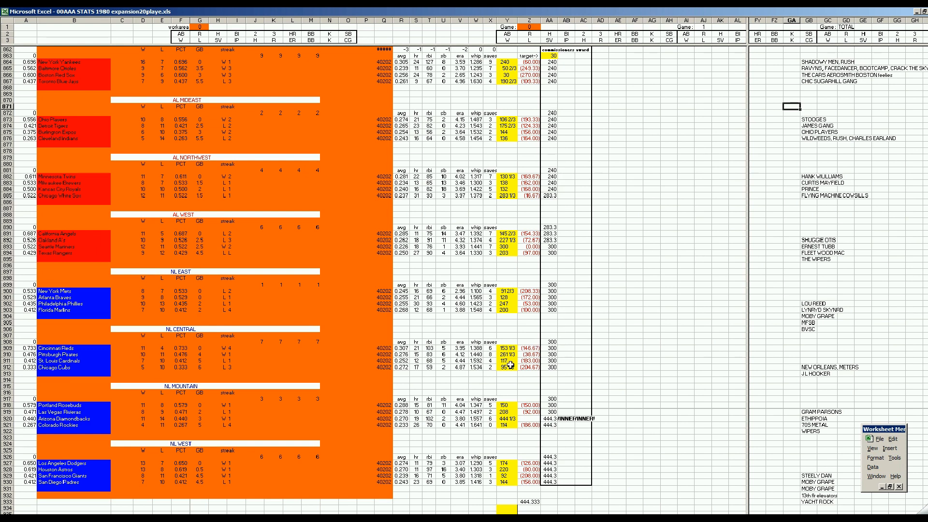
{"action": "mouse_move", "coordinate": [124, 482]}
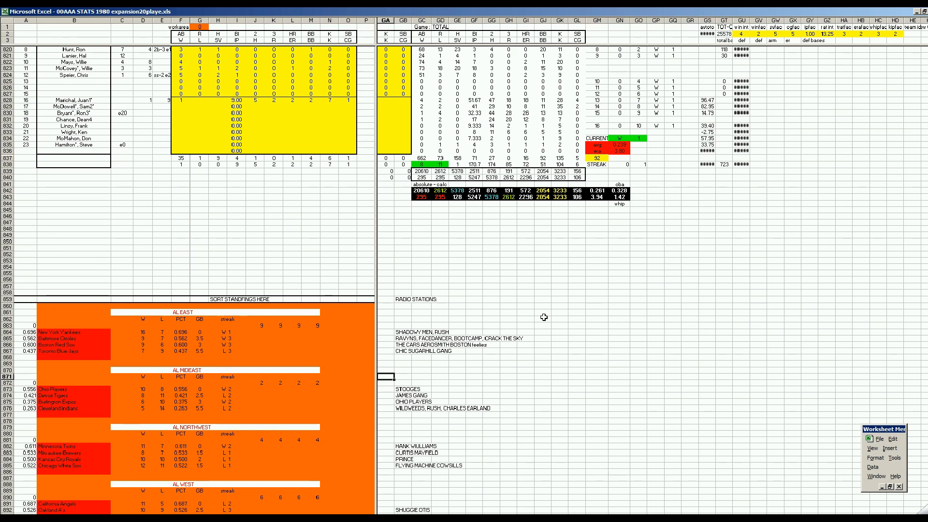
{"action": "mouse_move", "coordinate": [419, 244]}
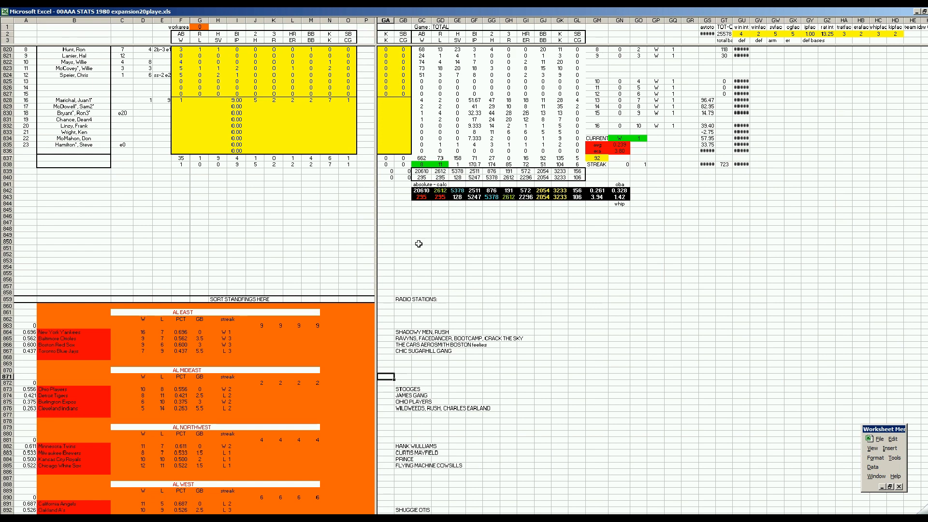
{"action": "mouse_move", "coordinate": [433, 206]}
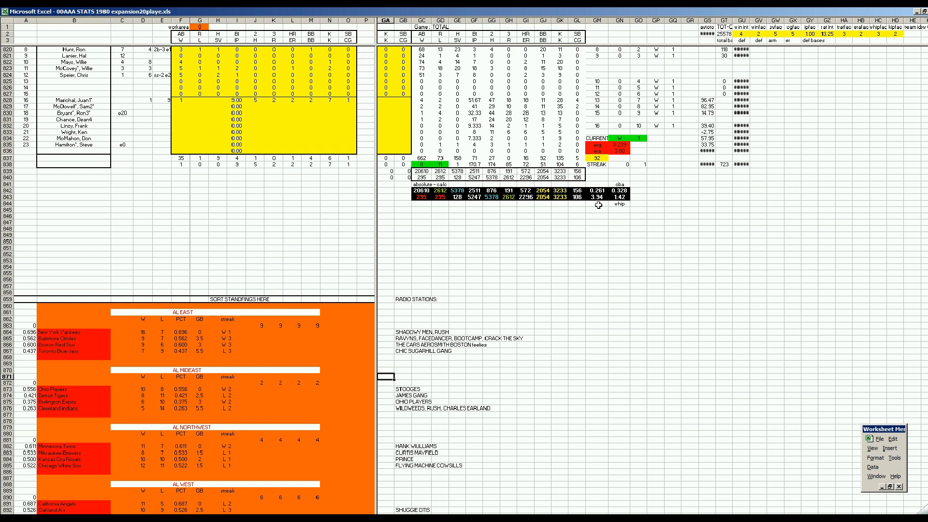
{"action": "mouse_move", "coordinate": [561, 224]}
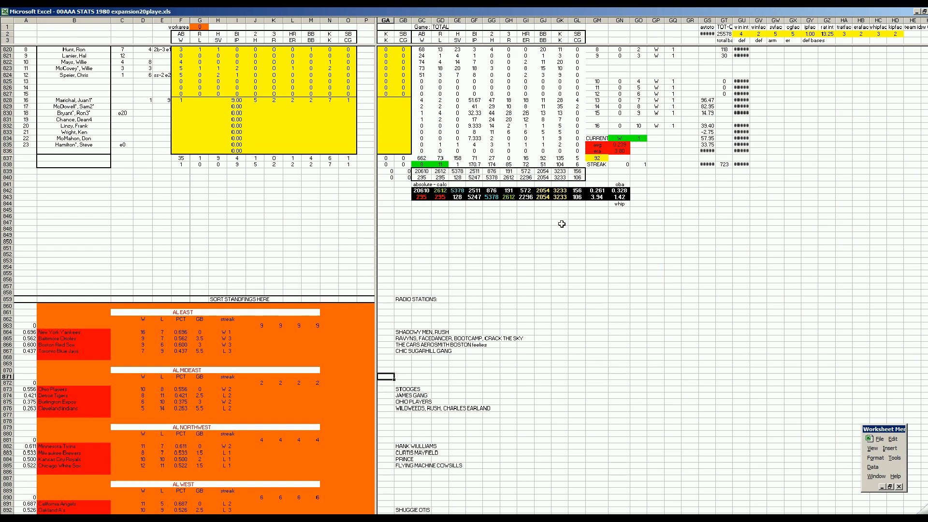
{"action": "mouse_move", "coordinate": [665, 318]}
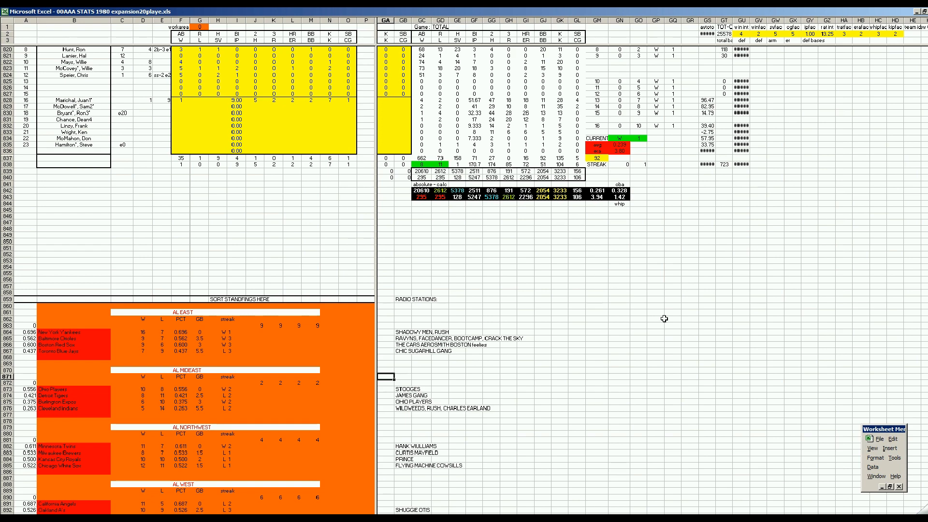
Step: Open the File menu on the Worksheet Menu Bar to save the workbook
{"action": "left_click", "coordinate": [880, 439]}
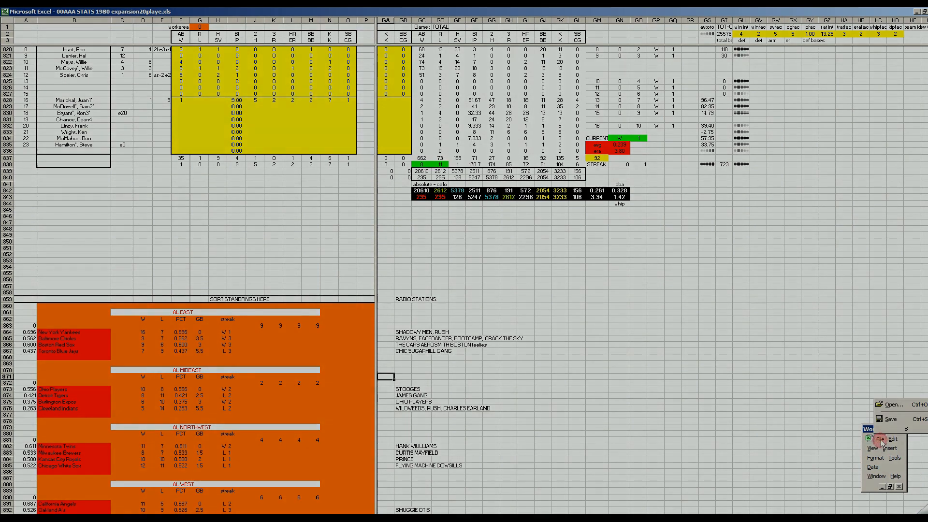